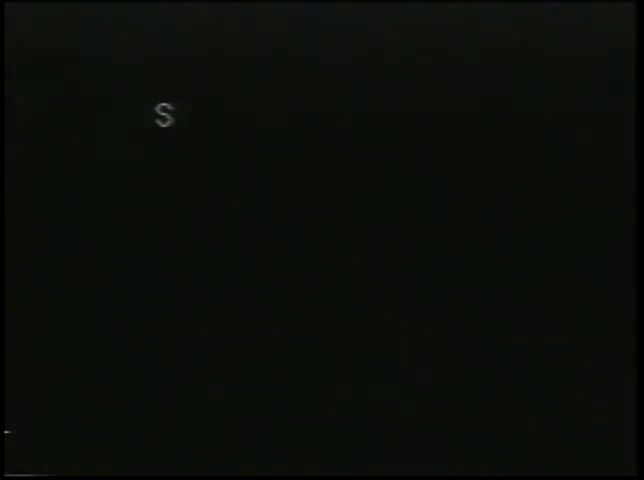
{"action": "type", "text": "T"}
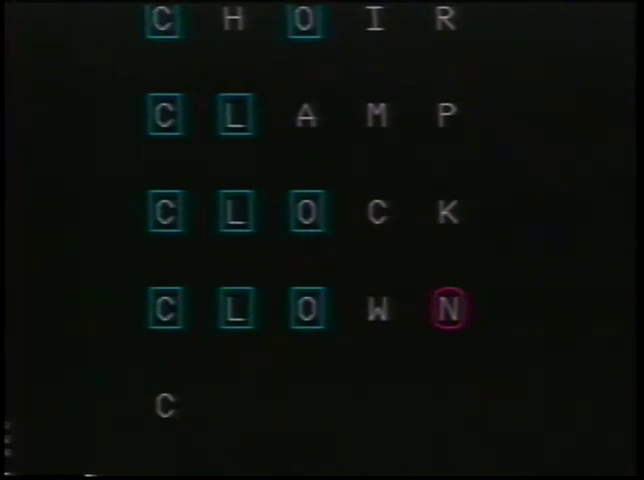
{"action": "type", "text": "LON"}
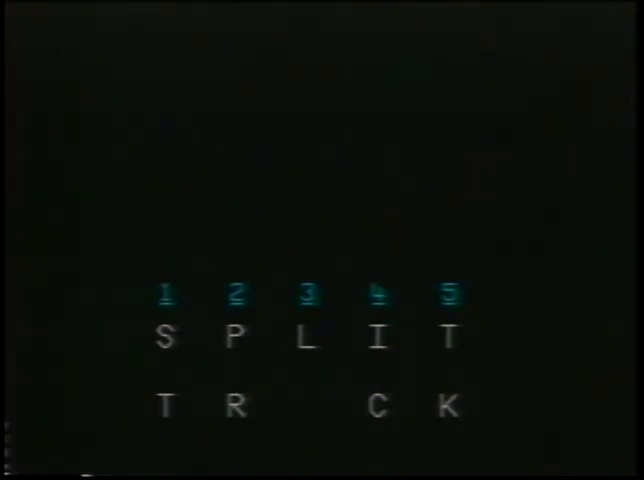
{"action": "type", "text": "U"}
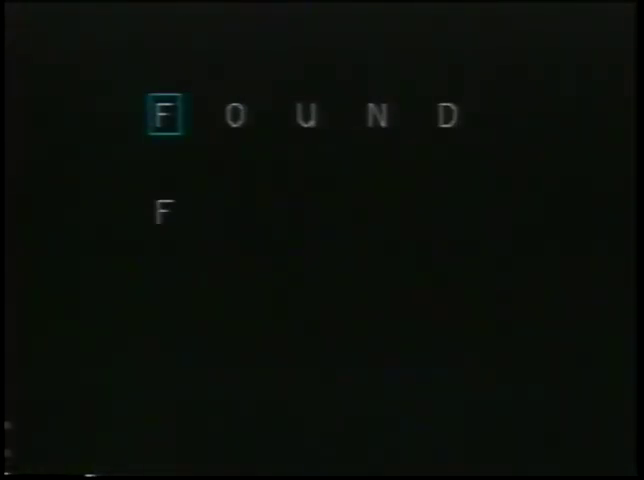
{"action": "type", "text": "A V O R"}
{"action": "type", "text": "FRIES"}
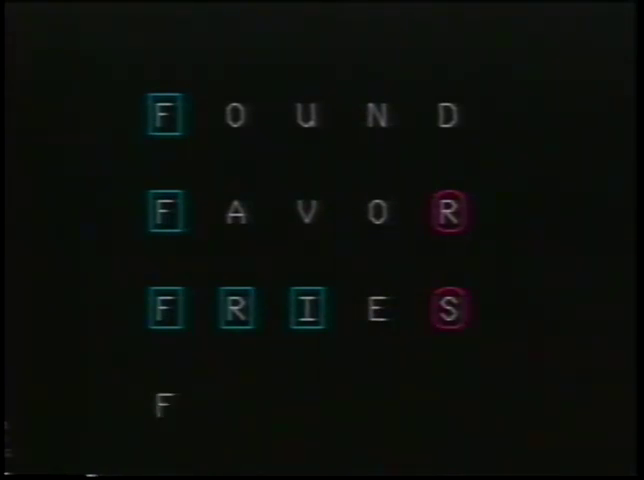
{"action": "type", "text": "F"}
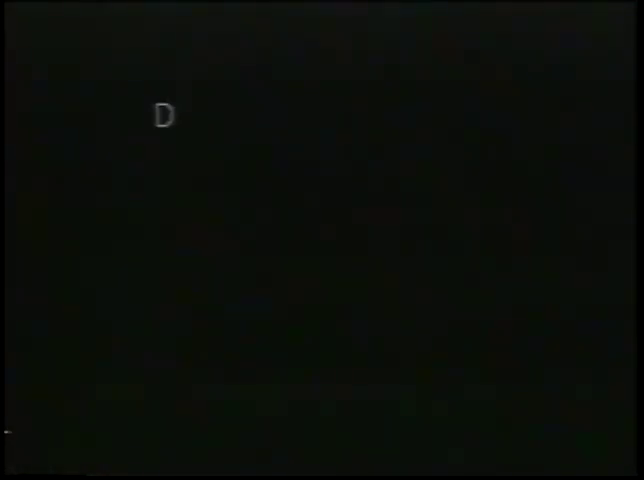
{"action": "type", "text": "U"}
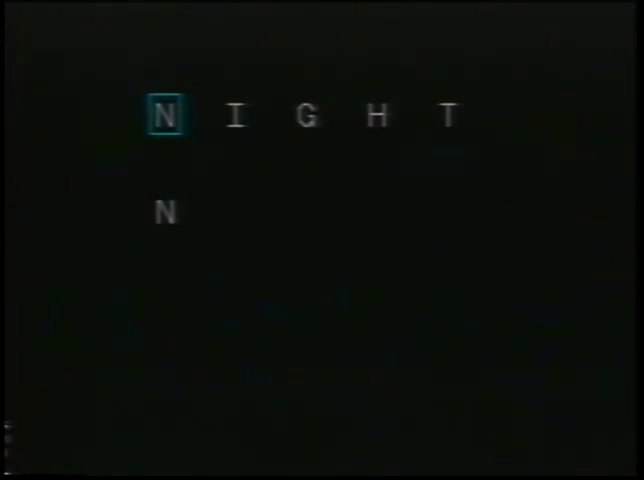
{"action": "type", "text": "OIS"}
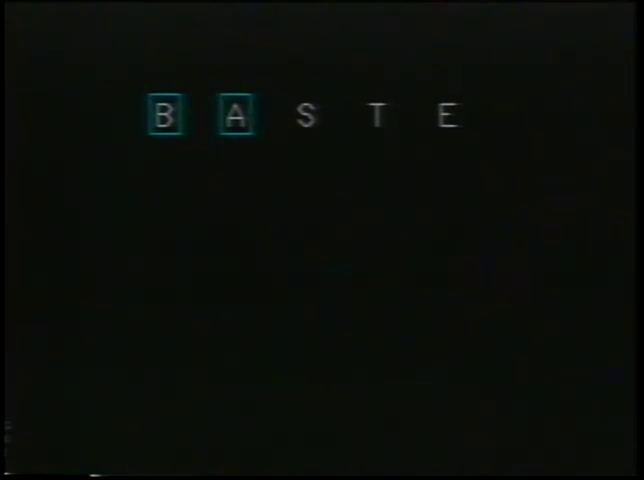
{"action": "left_click", "coordinate": [310, 117]}
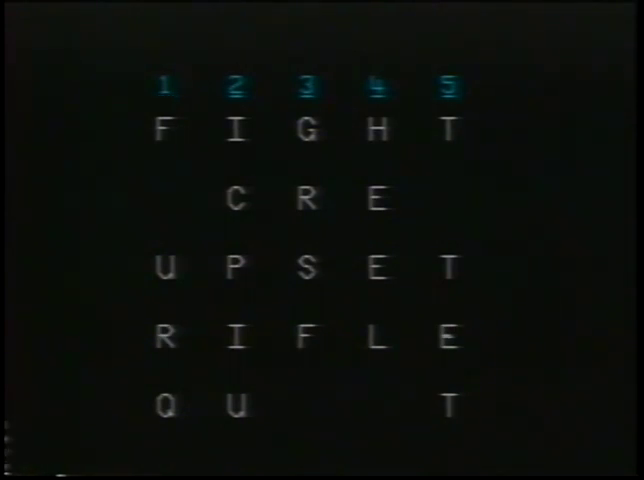
{"action": "type", "text": "A"}
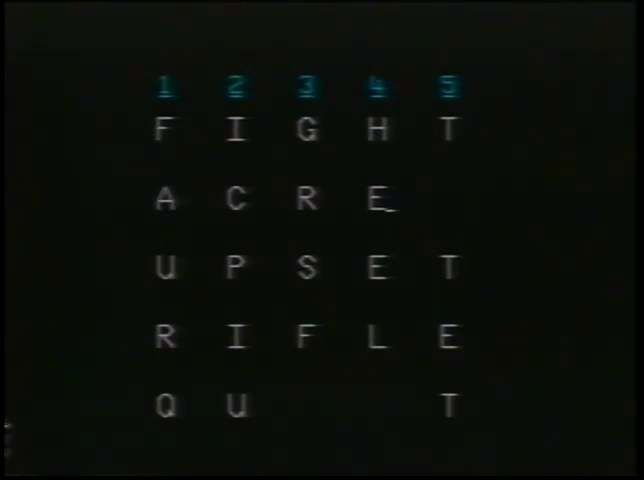